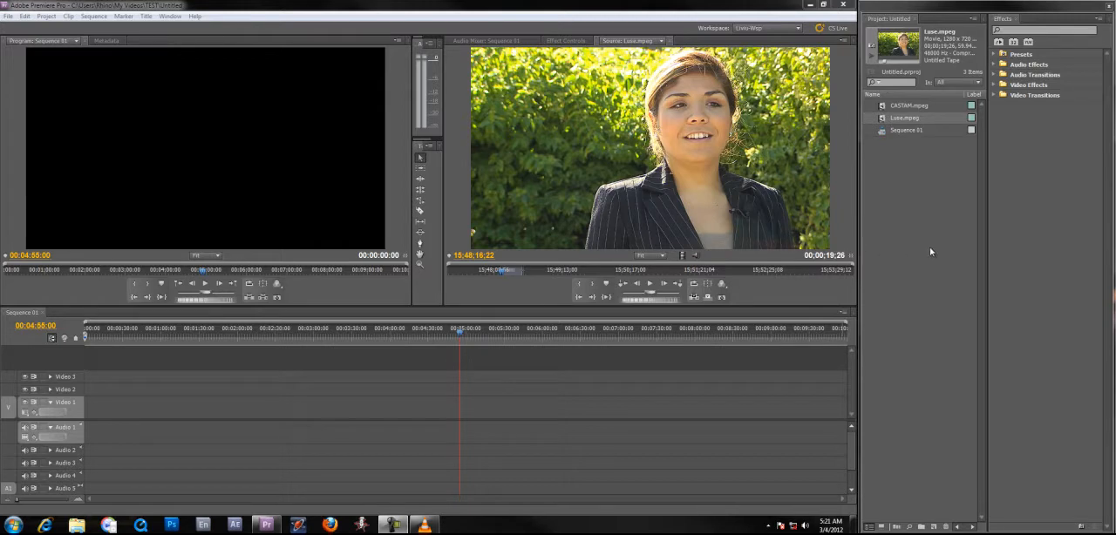
mouse_move(928, 218)
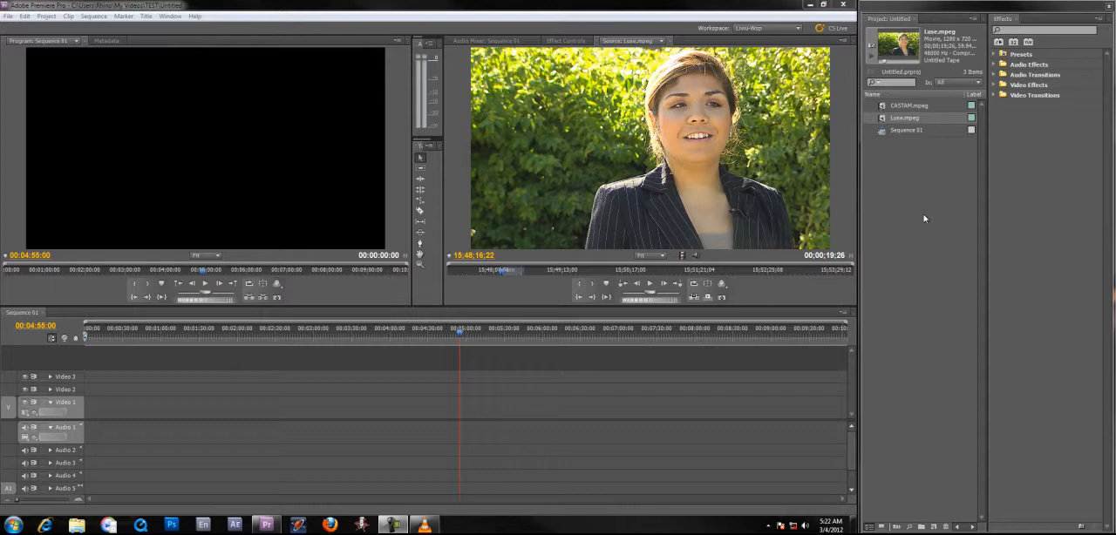
mouse_move(907, 213)
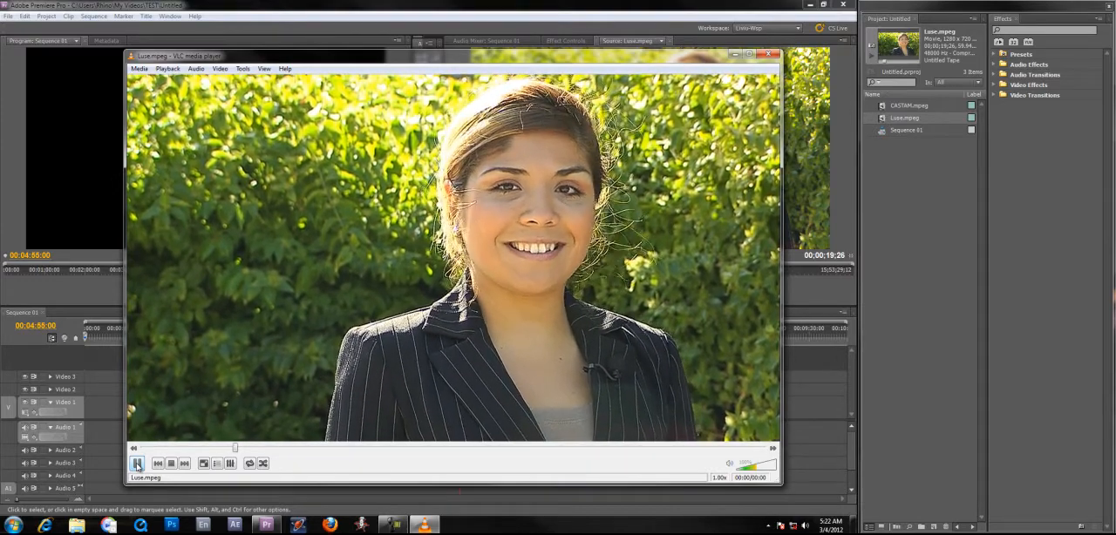
Step: Pause the Luse.mpeg reference playback in VLC and minimize the player window
click(137, 462)
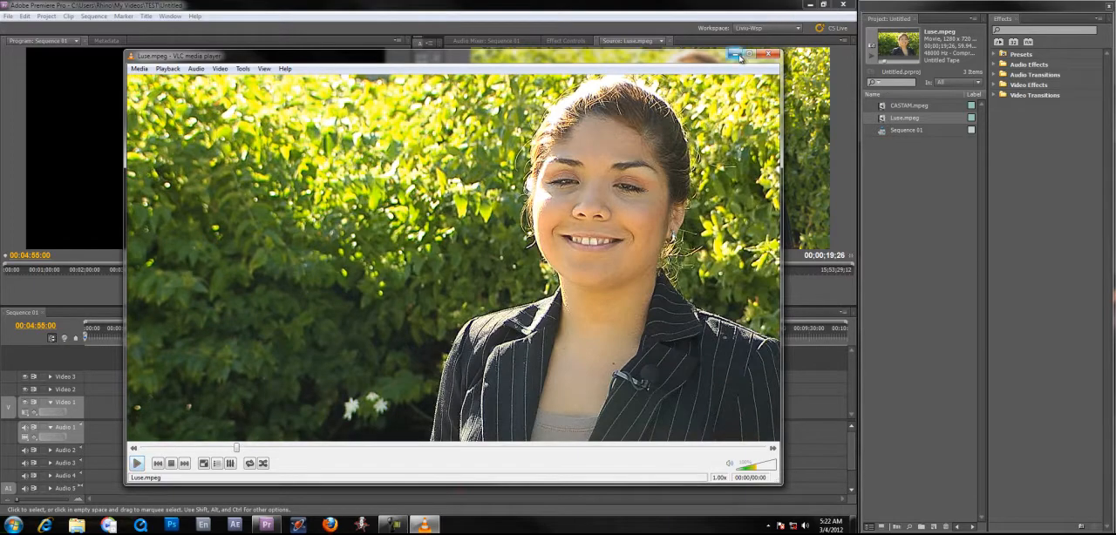
click(767, 54)
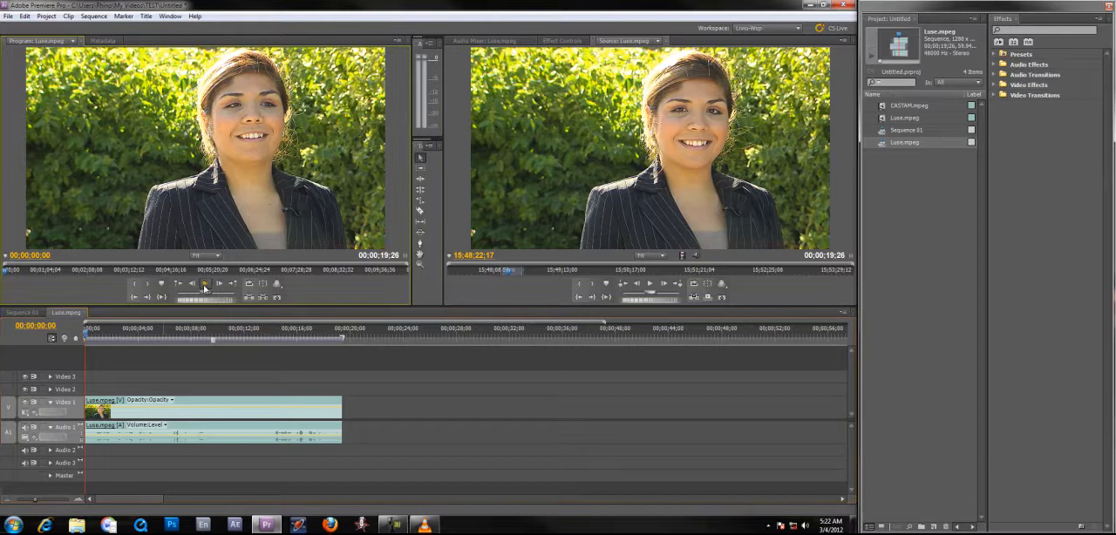
Step: Play the Luse.mpeg sequence from the start and stop it about eleven seconds in
click(207, 283)
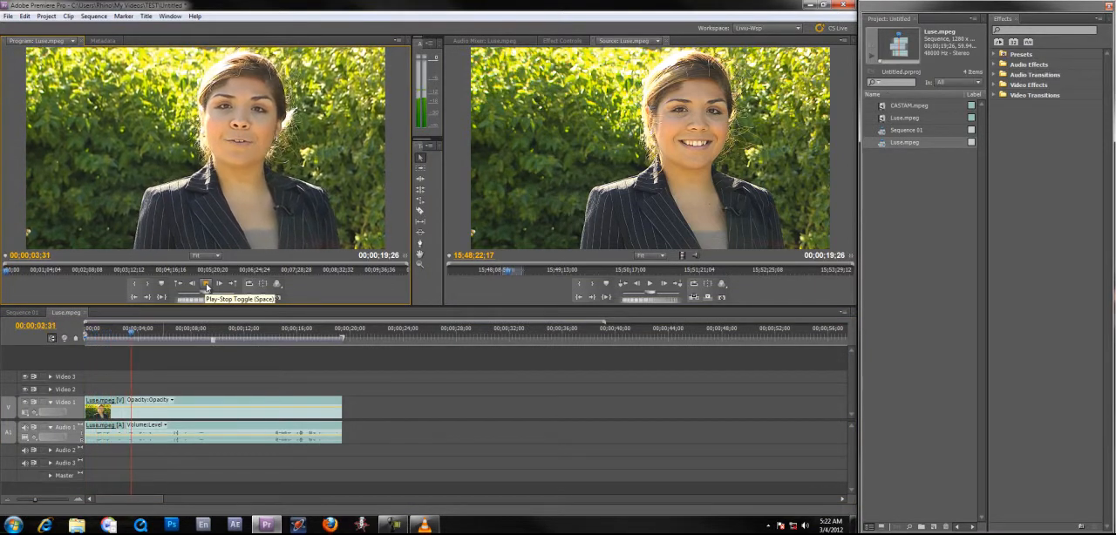
click(207, 283)
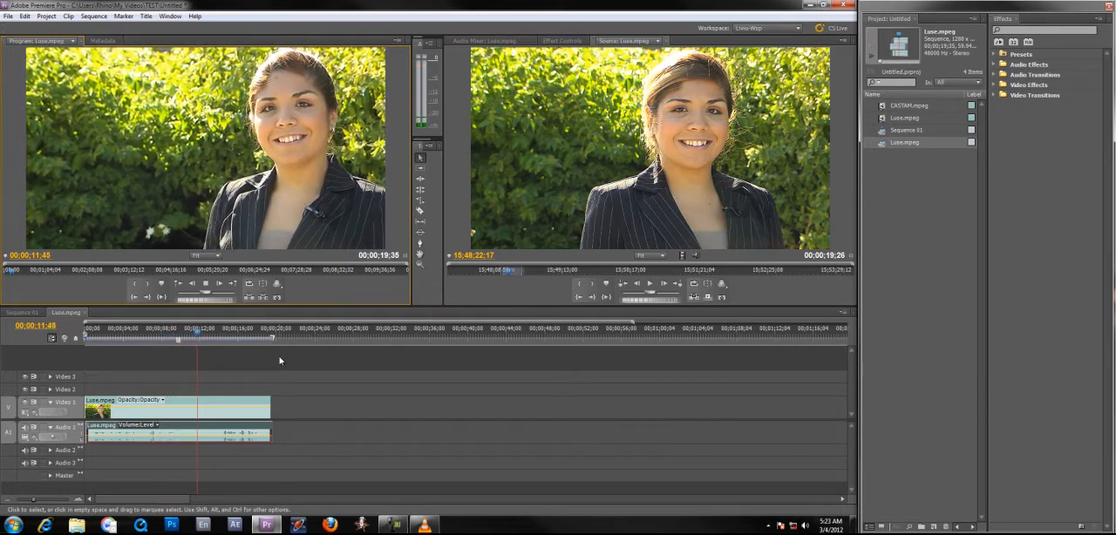
Step: Replay the sequence past 15 seconds to compare lip movement, ending near two seconds
click(218, 338)
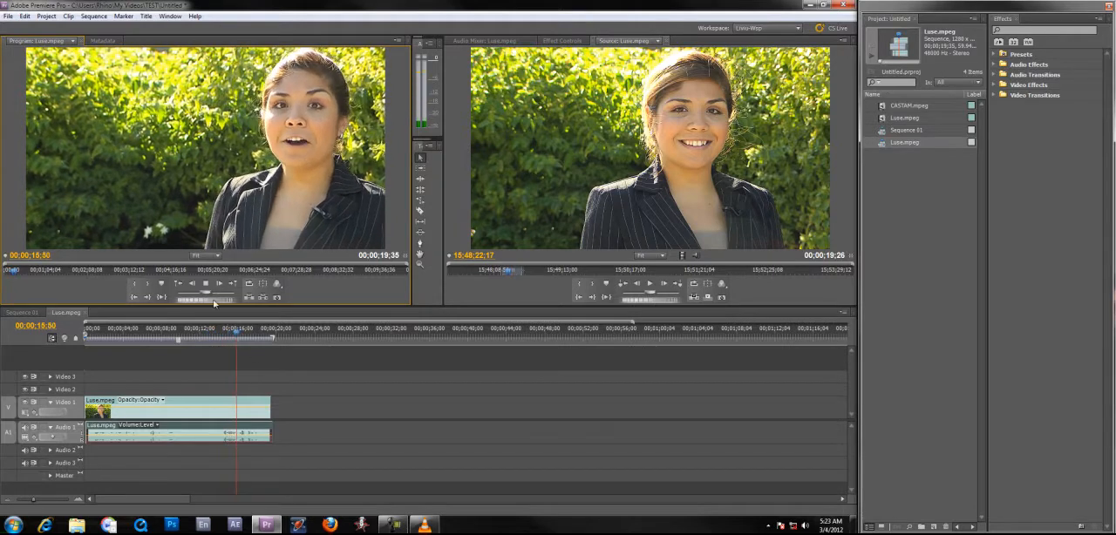
click(206, 284)
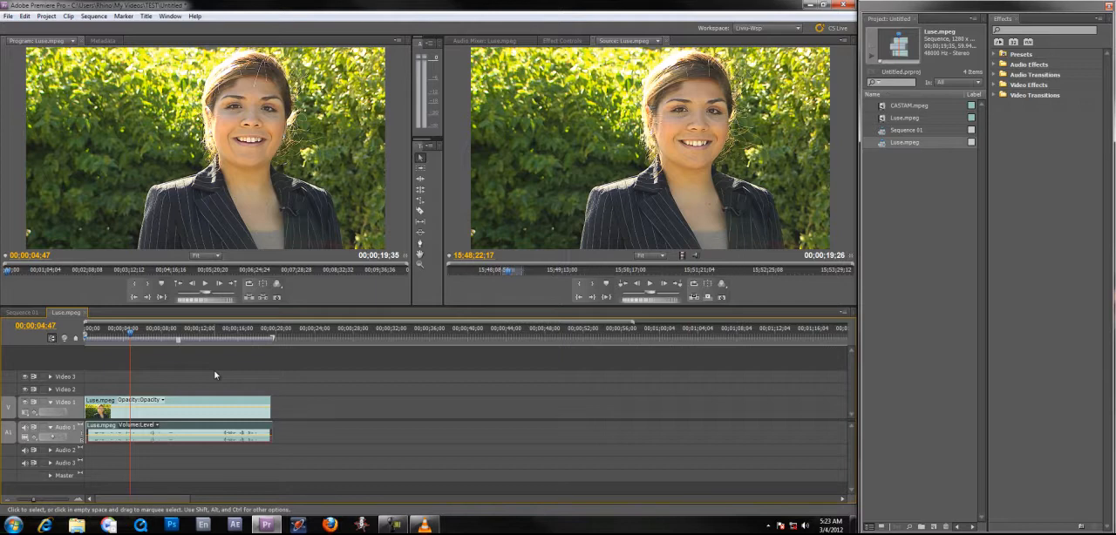
mouse_move(120, 423)
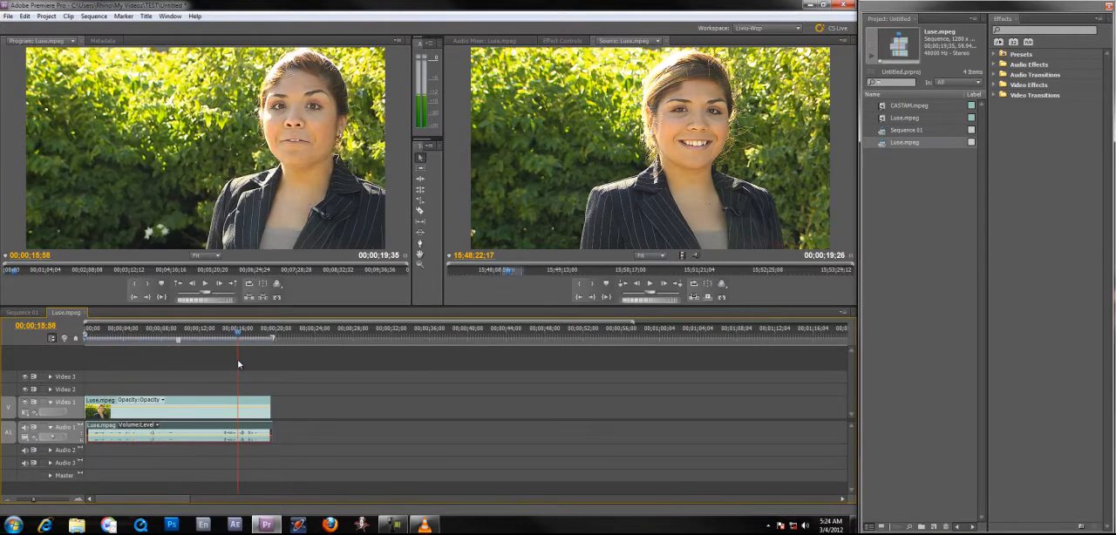
click(103, 329)
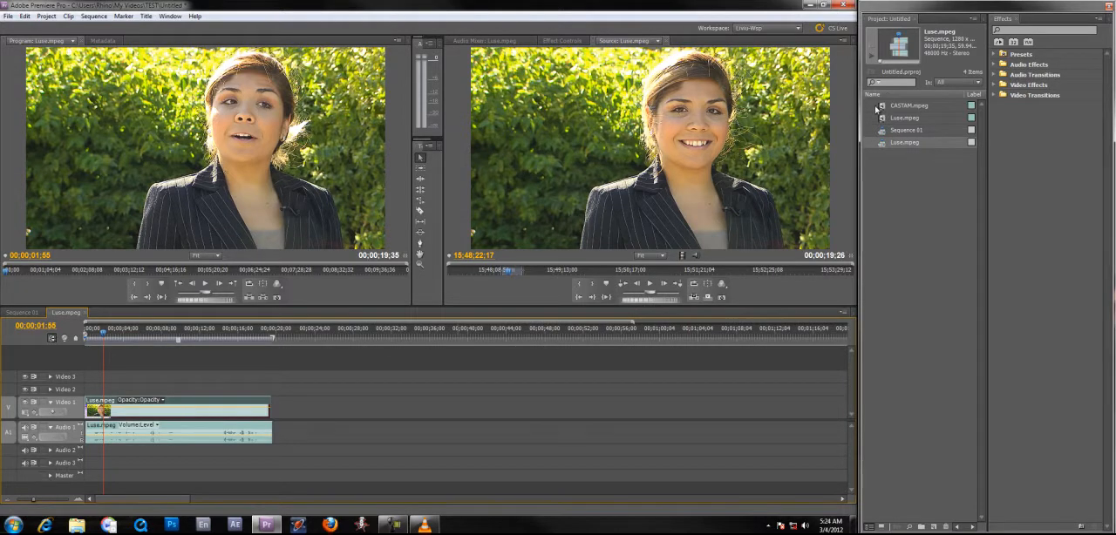
Step: Inspect Luse.mpeg Properties: 1280×720 MPEG, 59.94 fps, 48 kHz stereo audio, then close them
click(904, 117)
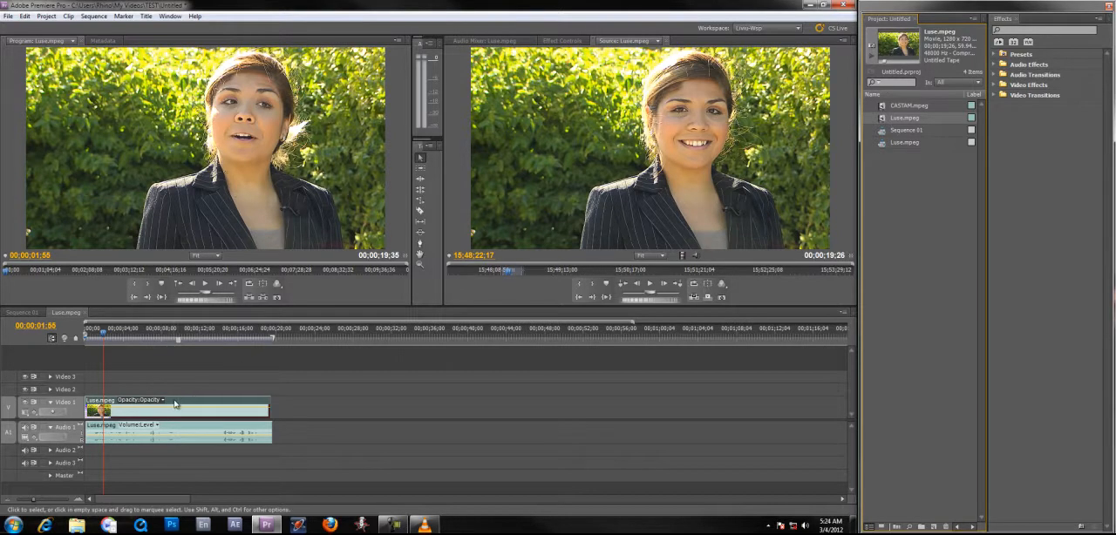
right_click(174, 405)
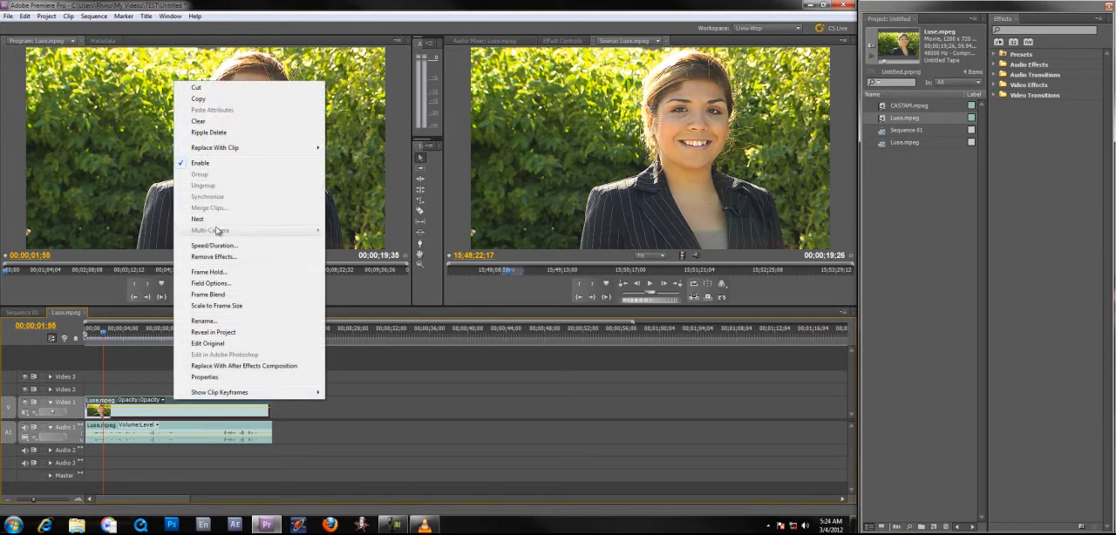
click(204, 378)
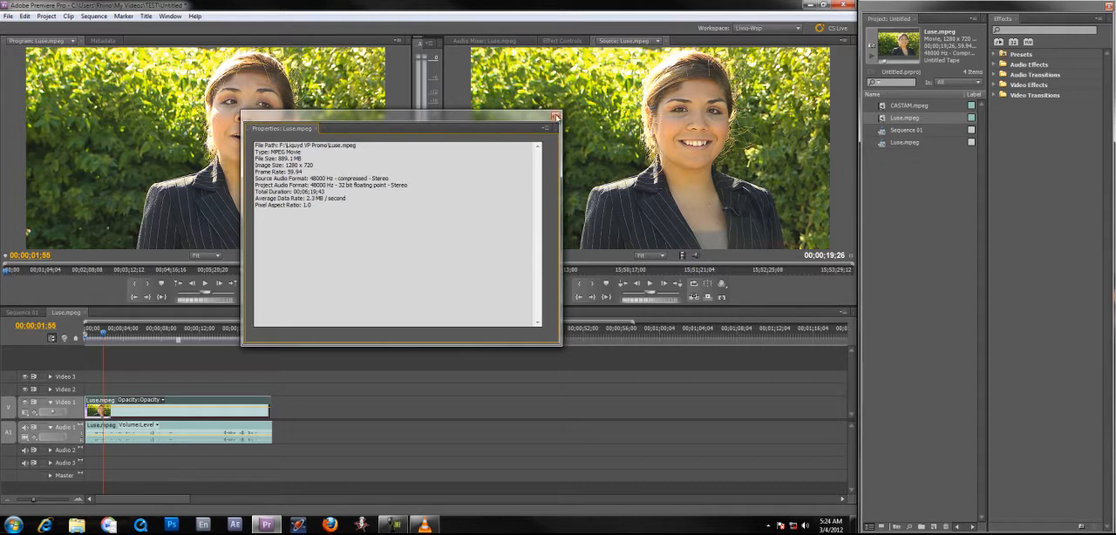
click(556, 116)
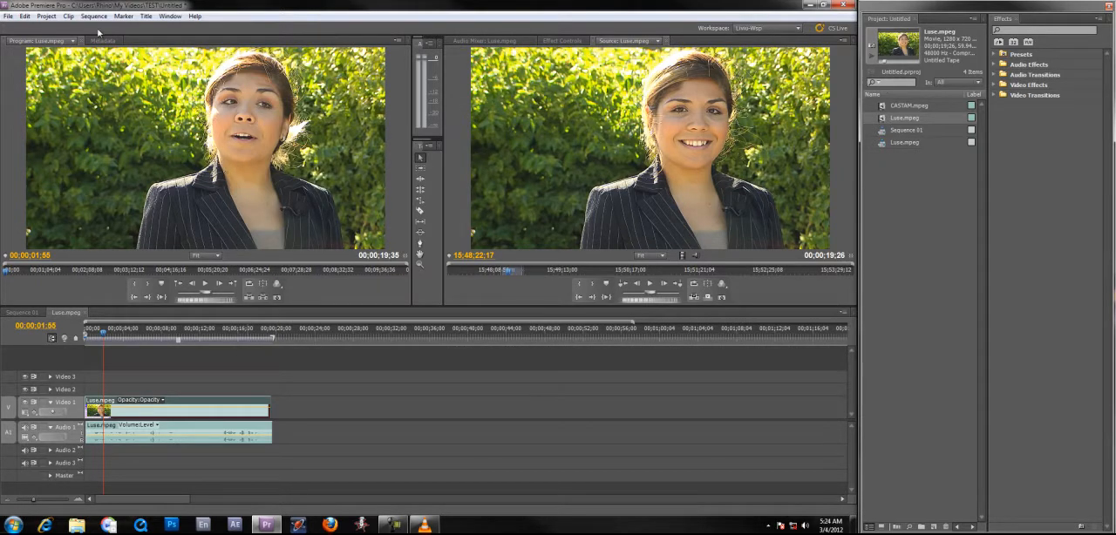
click(92, 16)
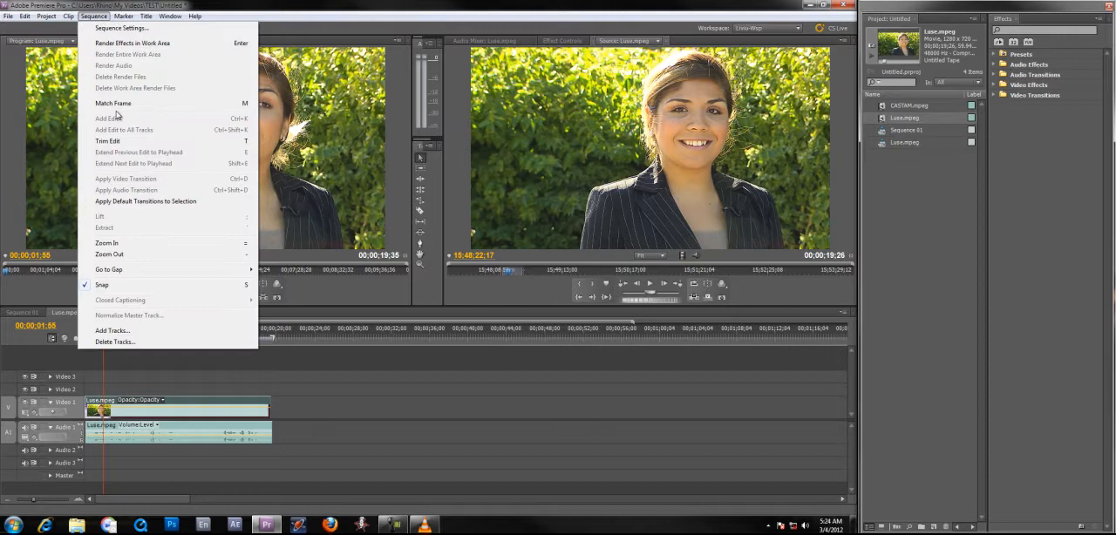
Step: Review Sequence Settings and Playback Settings, confirming no external device, then close both
click(121, 28)
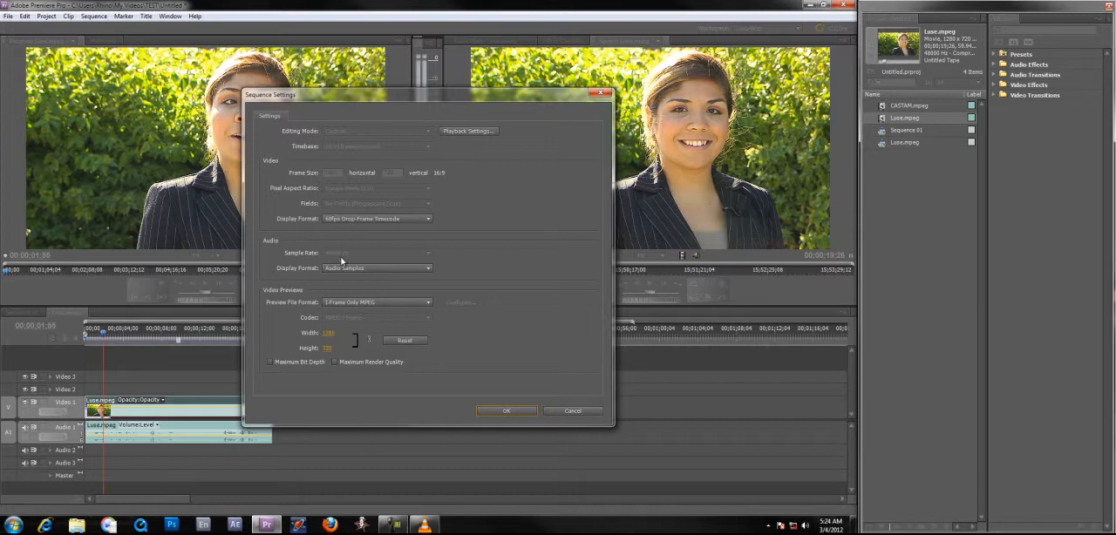
mouse_move(344, 256)
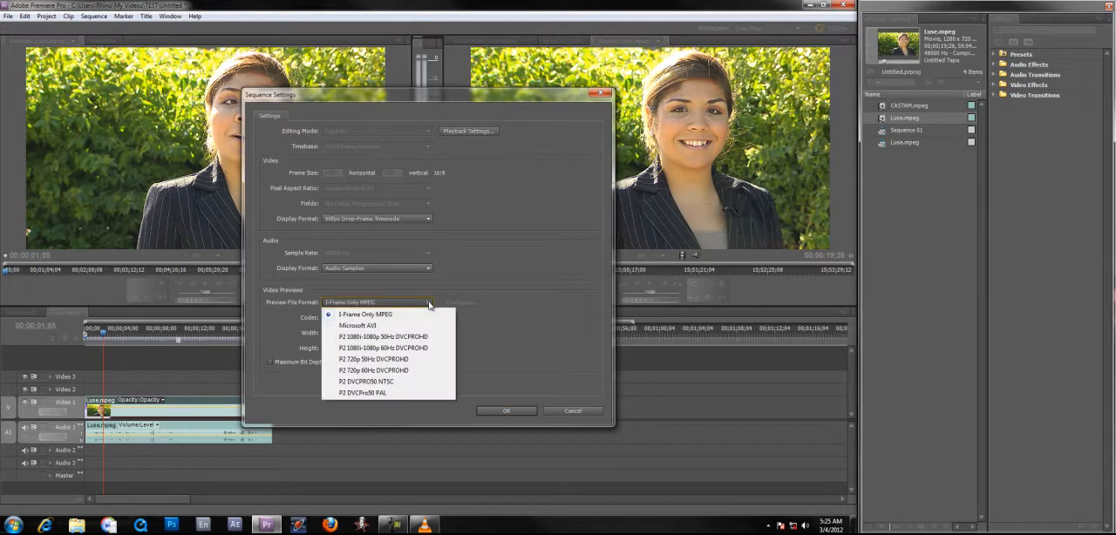
mouse_move(513, 295)
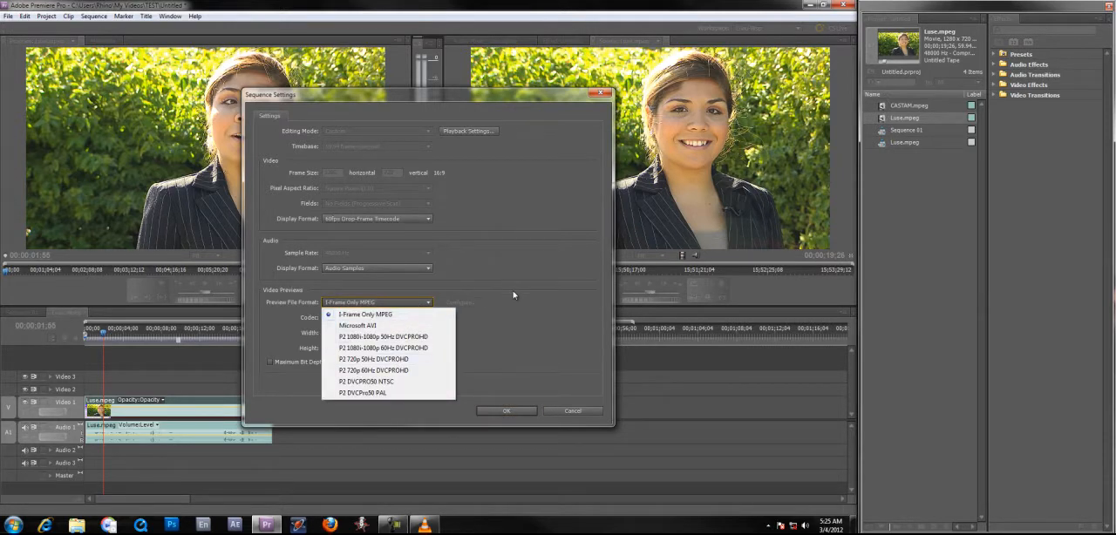
click(364, 313)
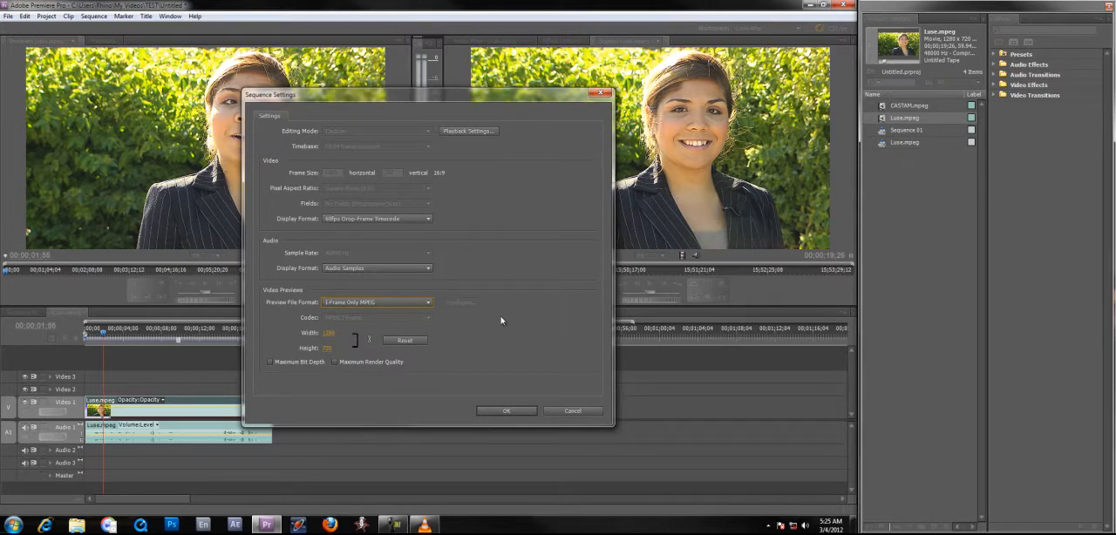
mouse_move(481, 377)
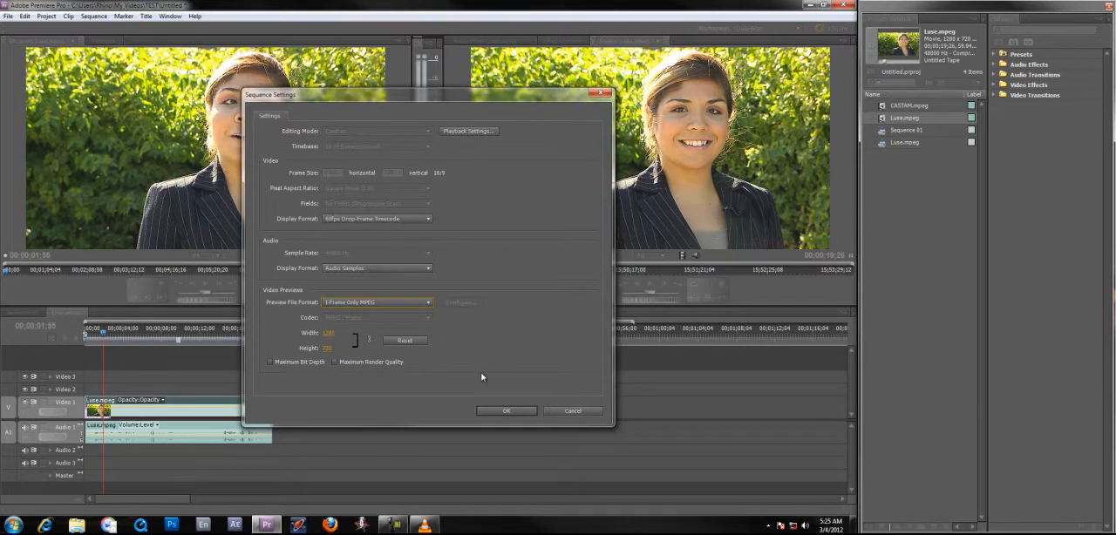
click(468, 130)
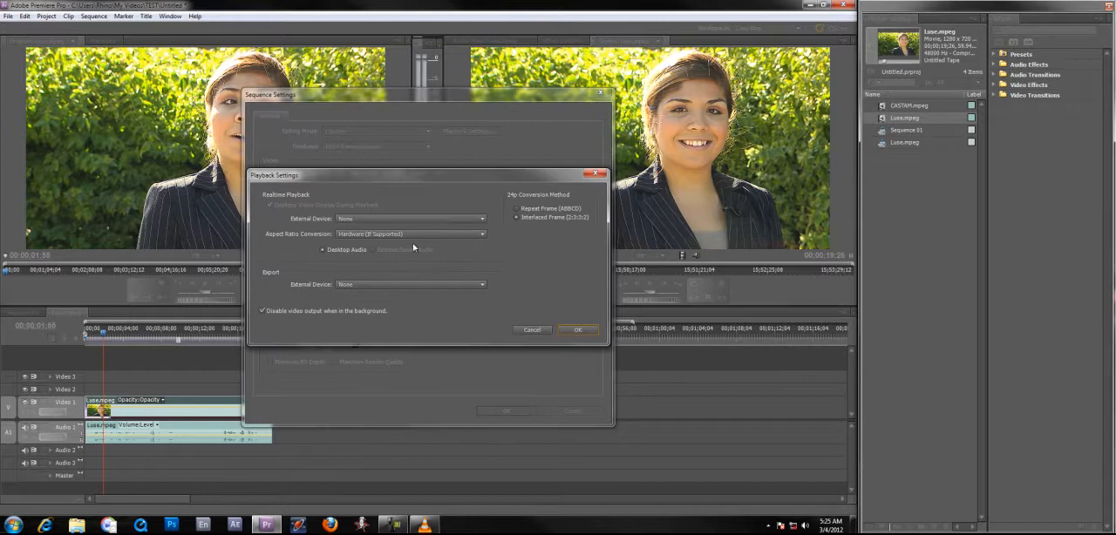
mouse_move(470, 211)
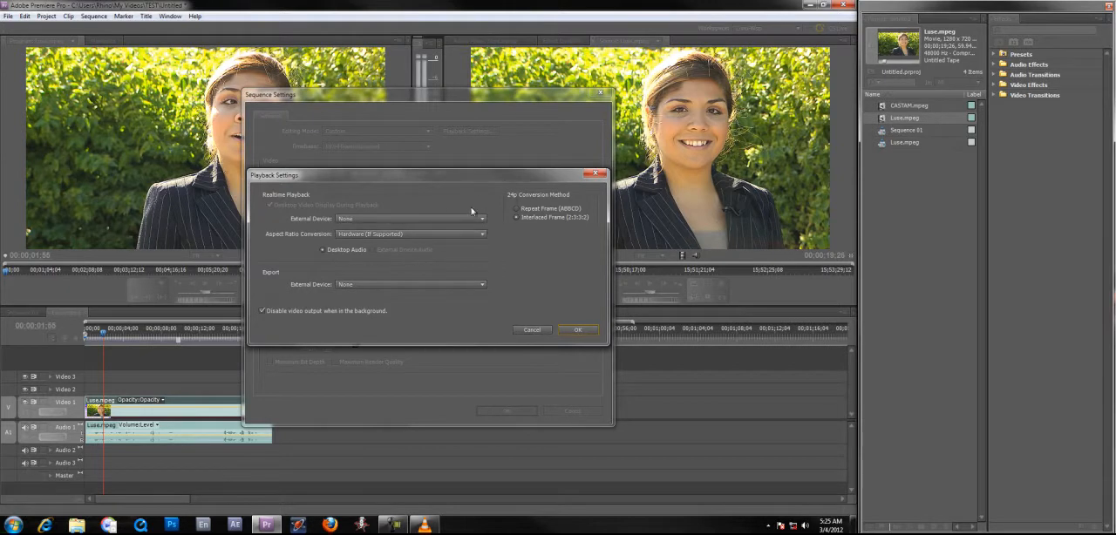
mouse_move(541, 271)
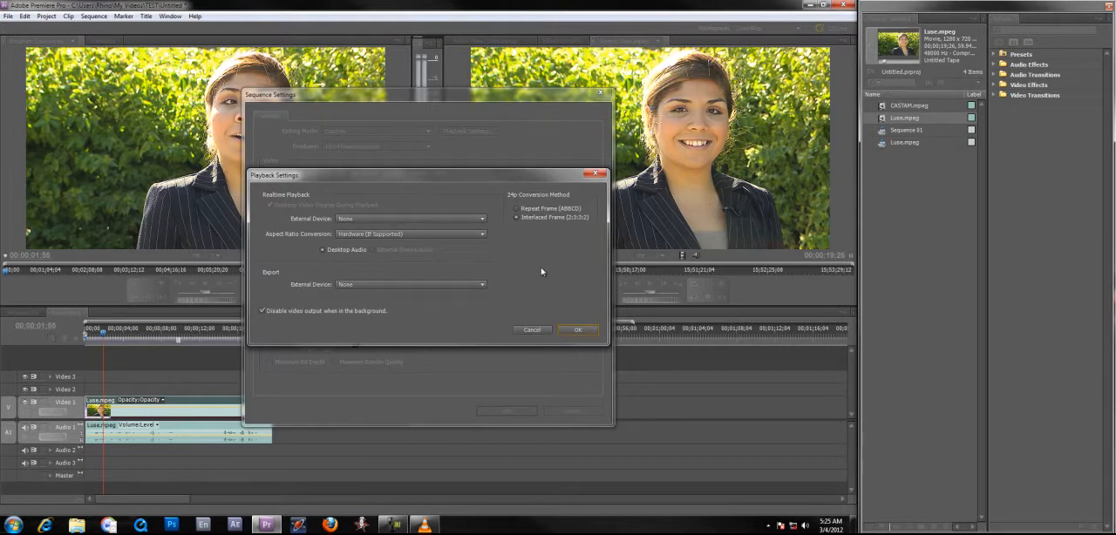
mouse_move(504, 255)
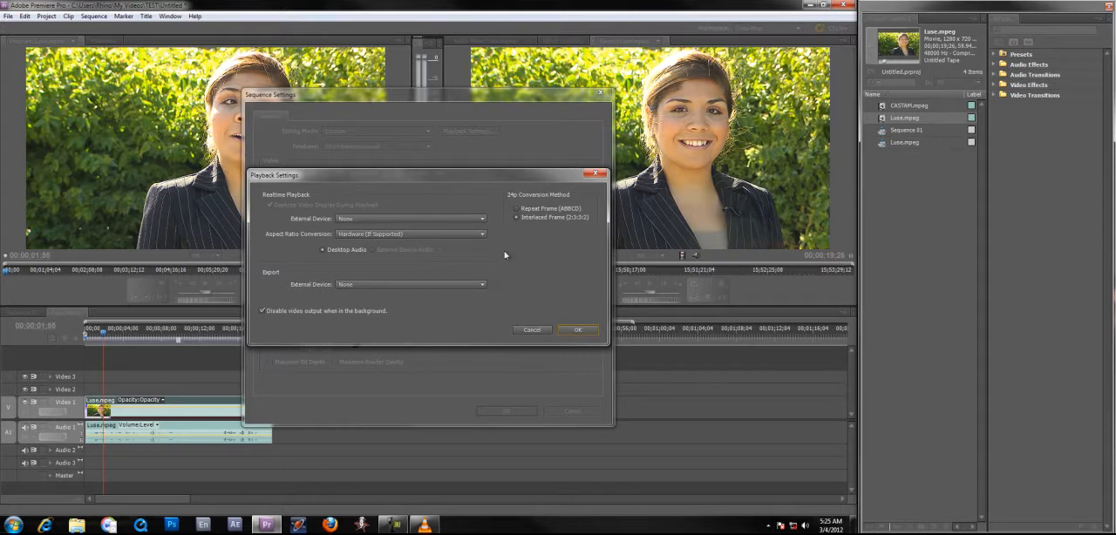
click(577, 330)
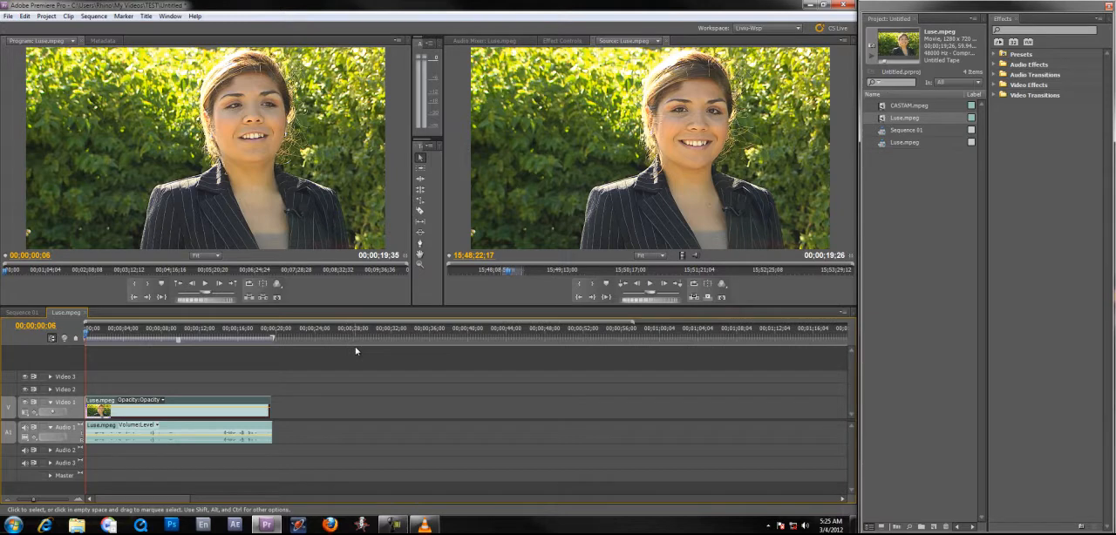
mouse_move(307, 355)
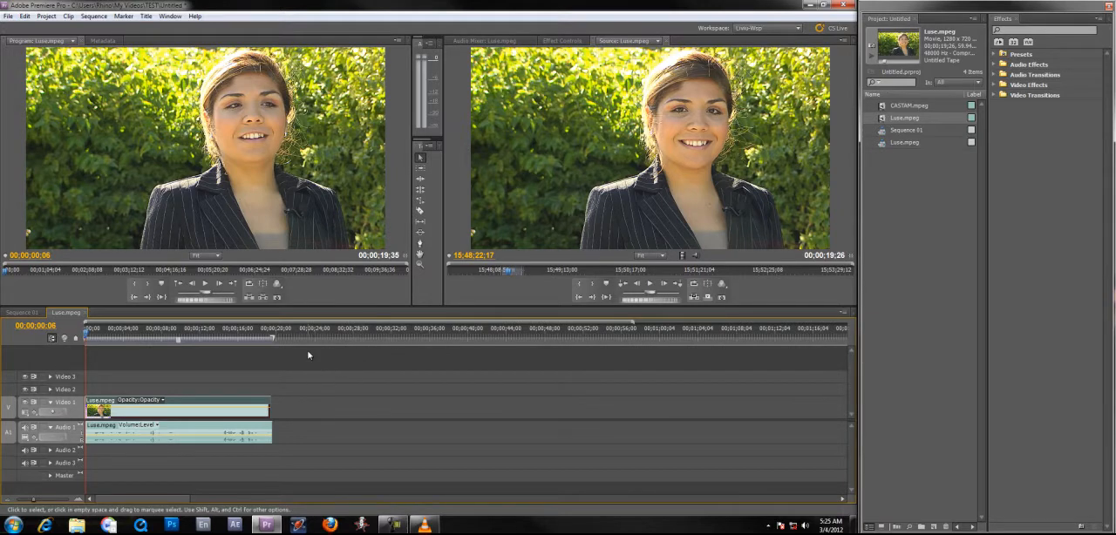
mouse_move(309, 365)
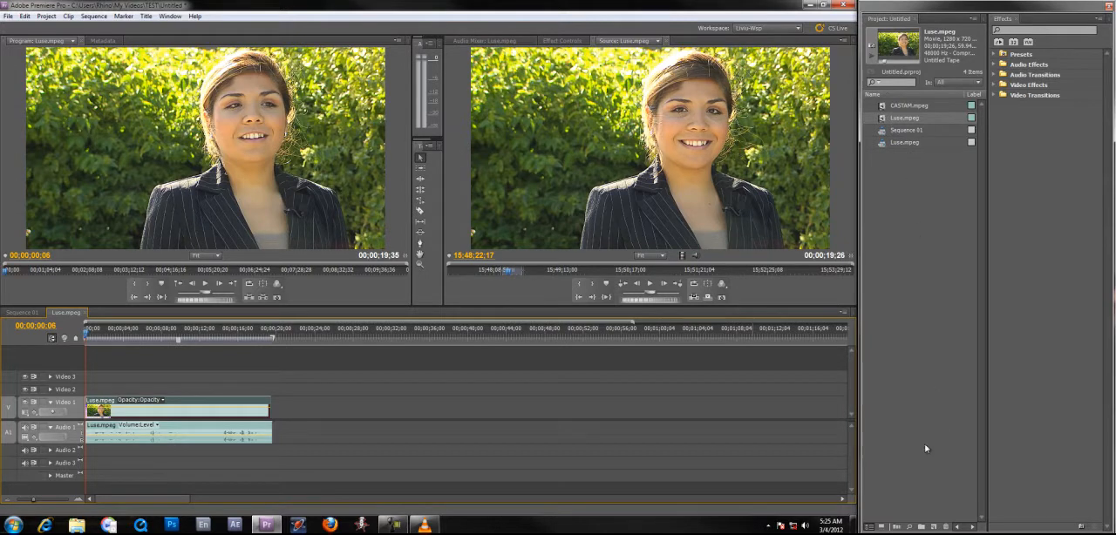
mouse_move(50, 369)
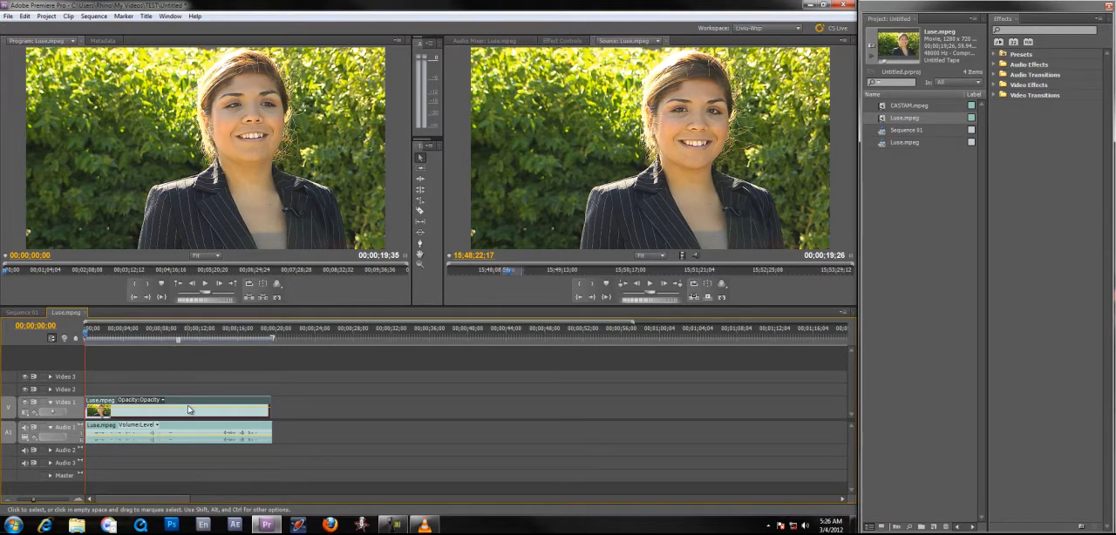
mouse_move(361, 356)
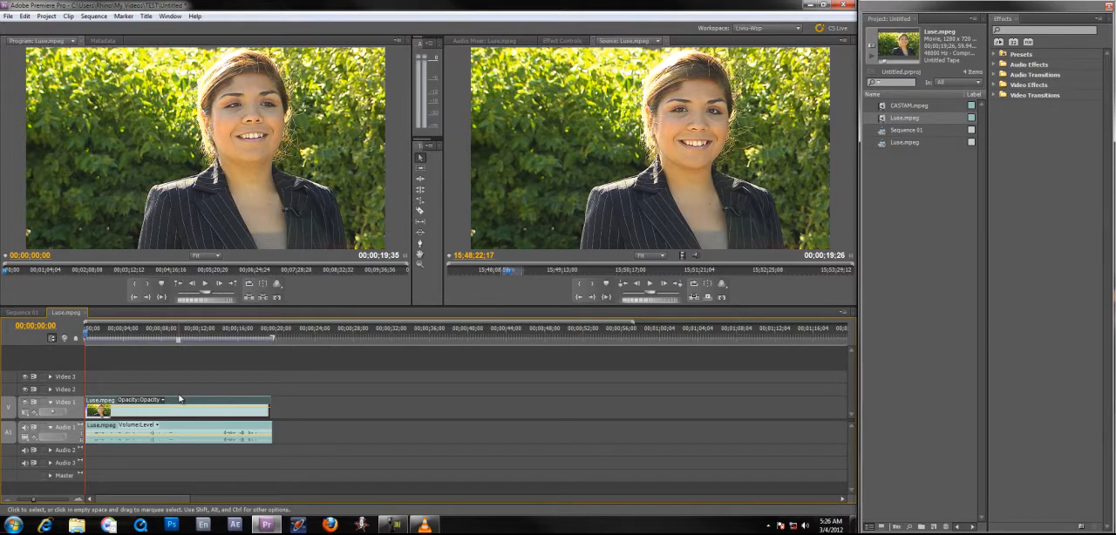
mouse_move(197, 387)
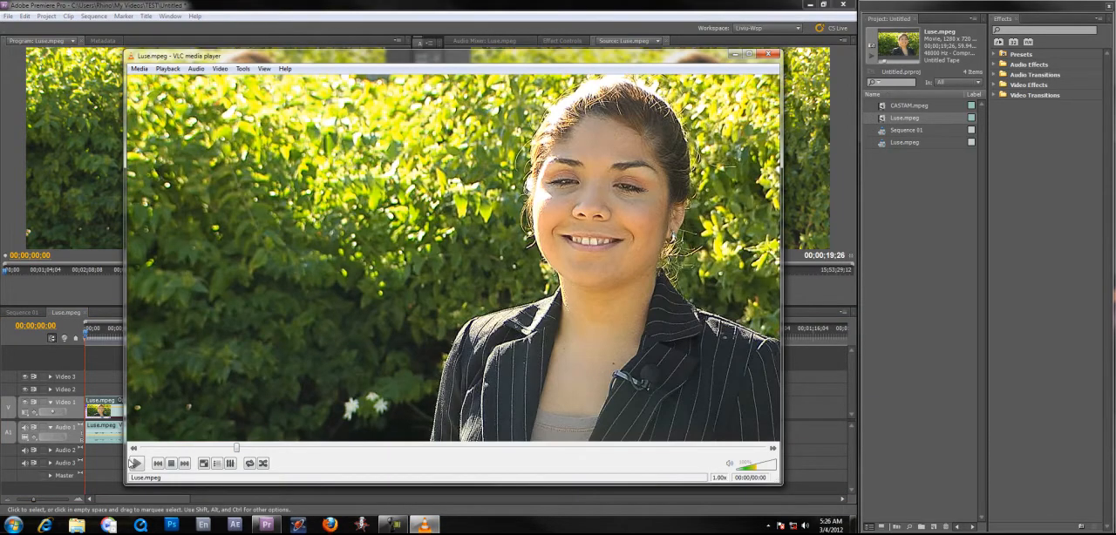
Step: Play and pause Luse.mpeg in VLC for comparison, then minimize the player
click(137, 463)
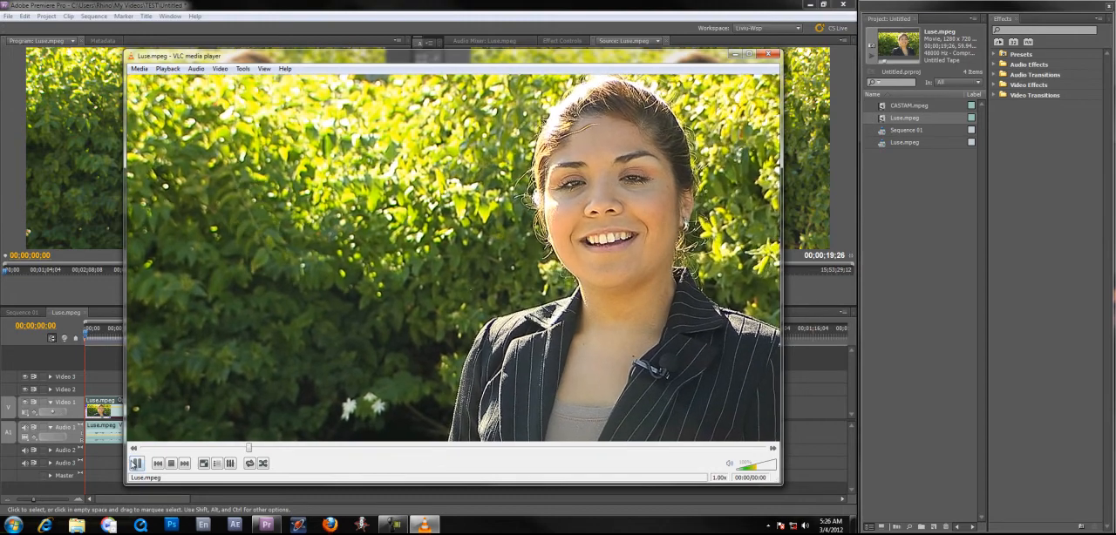
click(137, 463)
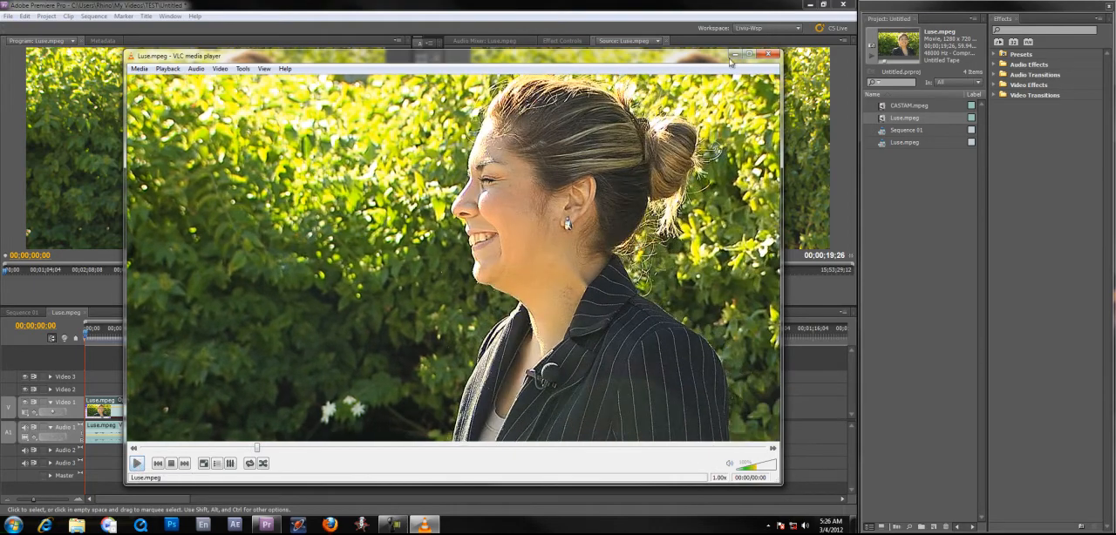
click(769, 54)
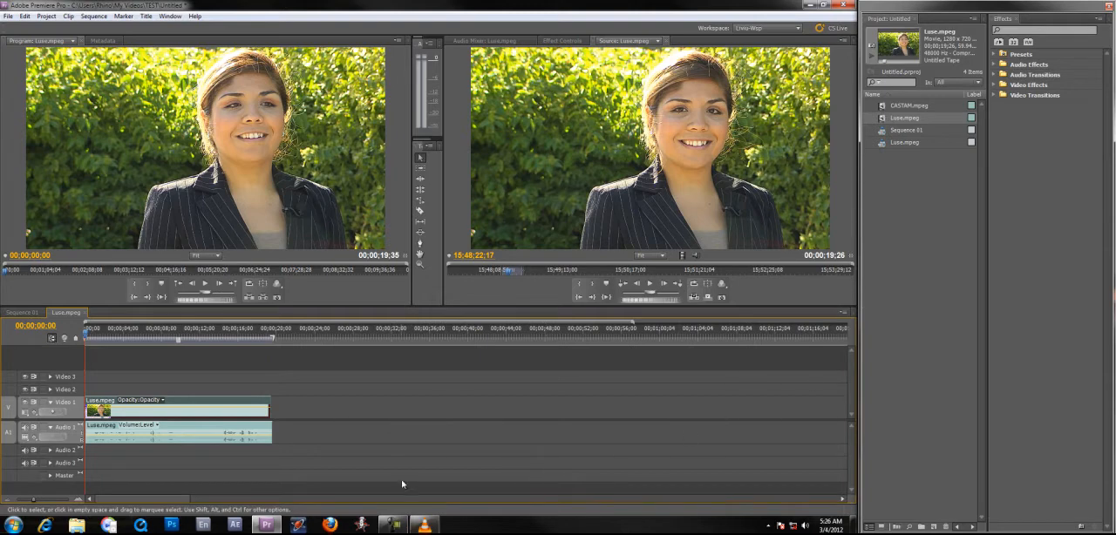
mouse_move(381, 421)
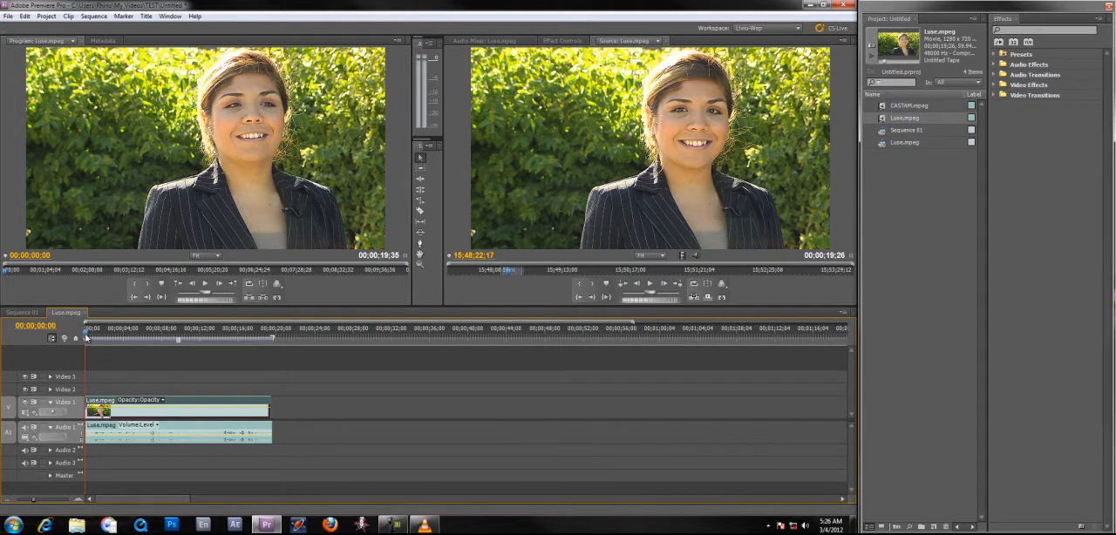
mouse_move(154, 353)
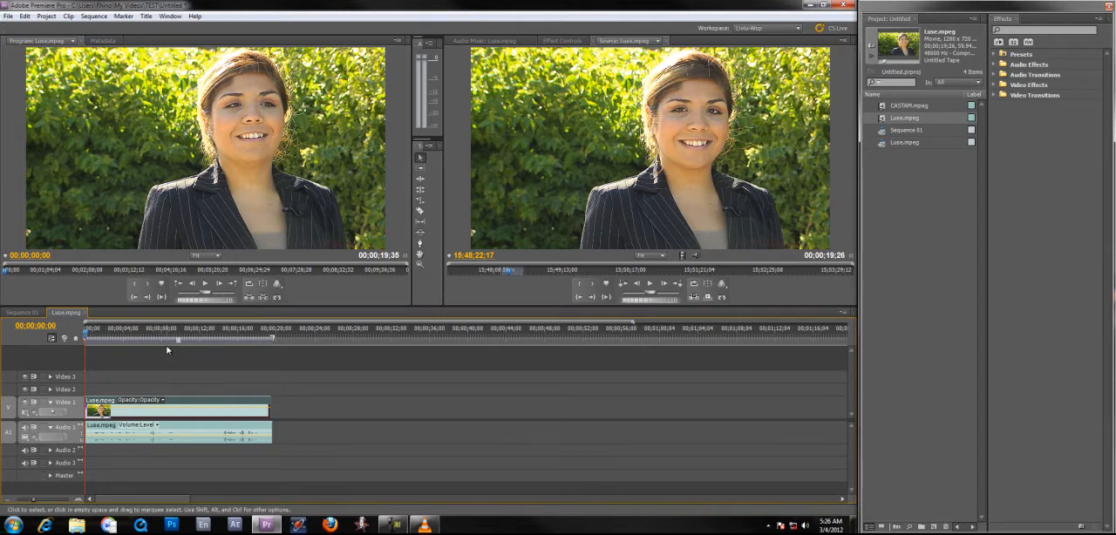
mouse_move(170, 340)
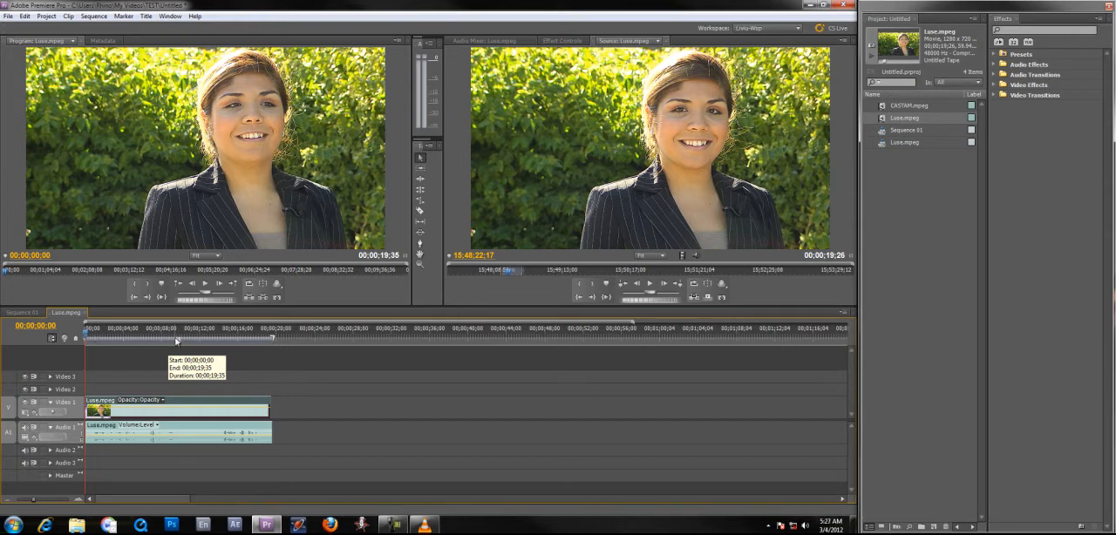
mouse_move(176, 340)
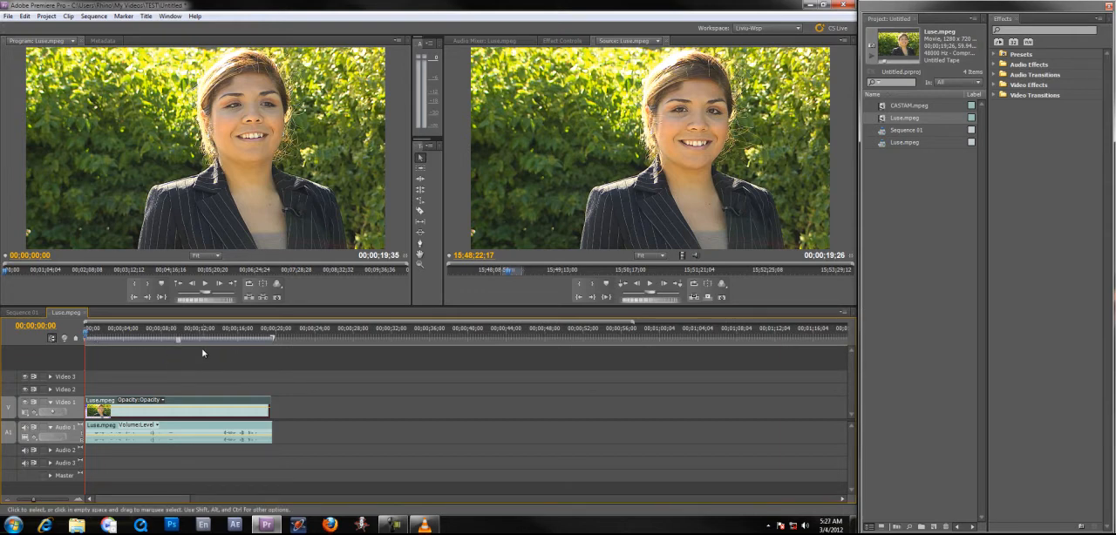
mouse_move(159, 347)
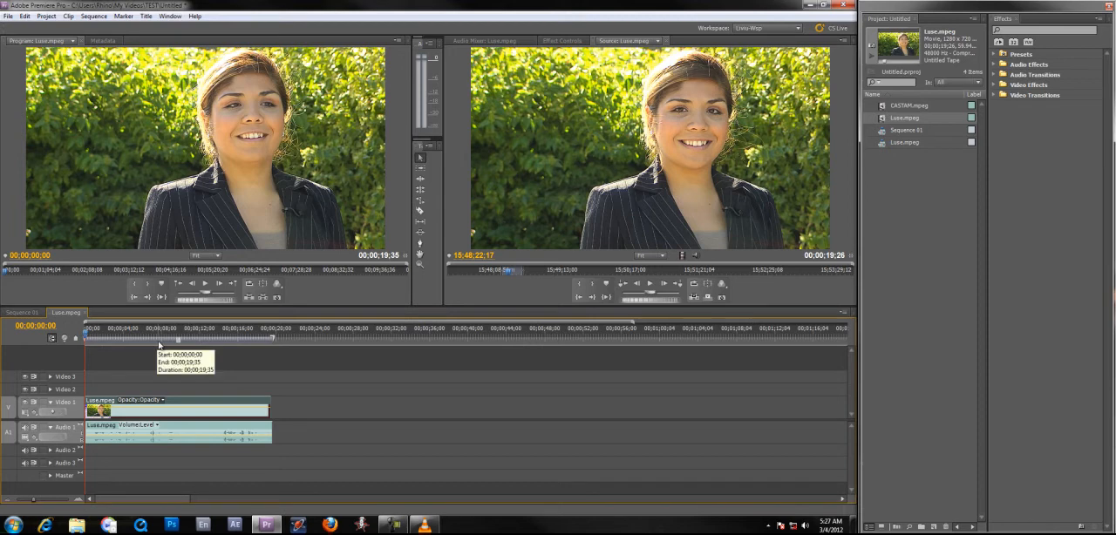